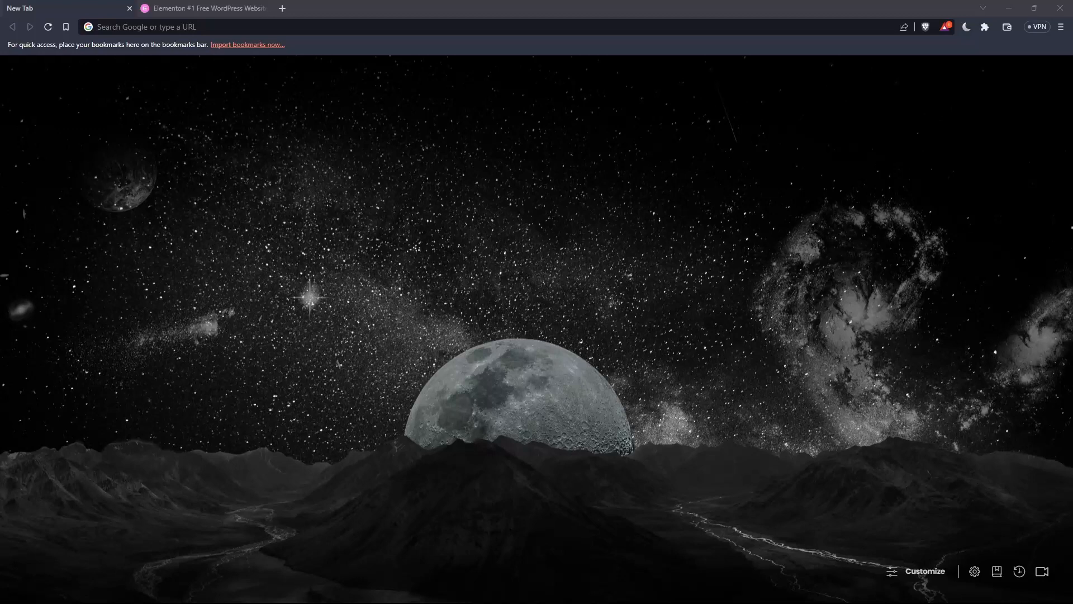
Step: Enter the Elementor address in the address bar to load elementor.com
click(215, 27)
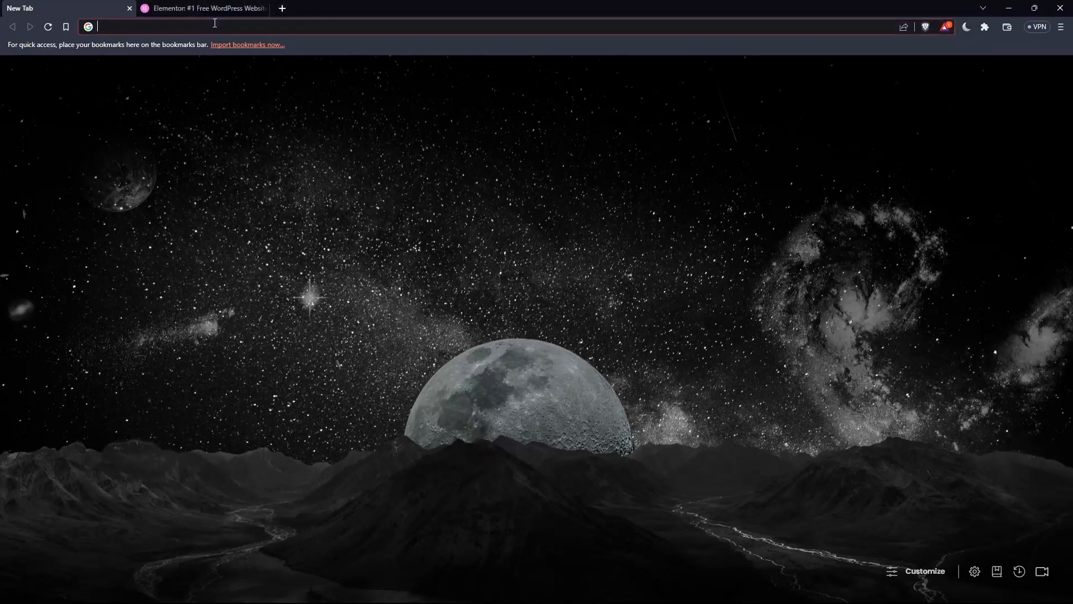
text(elemo)
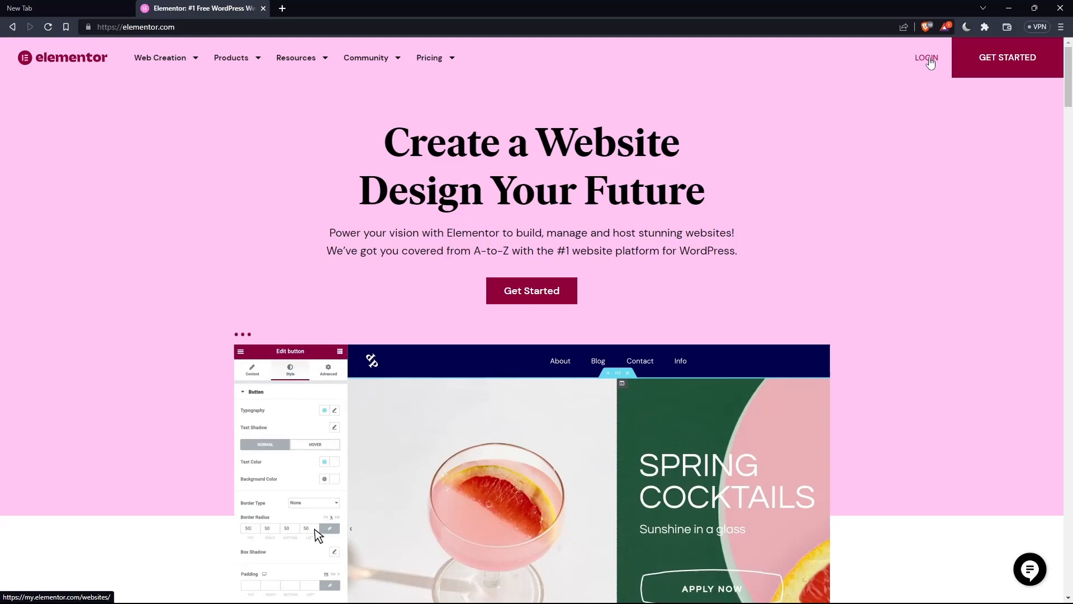
Step: Start building a new website via Get Started, reaching the Choose Design page
click(927, 58)
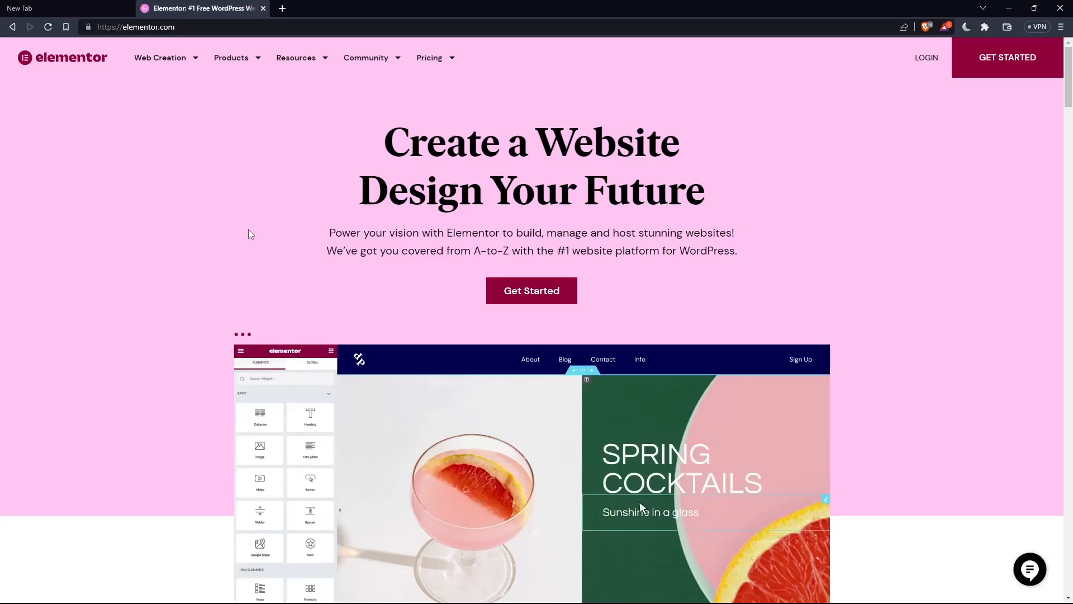
click(531, 290)
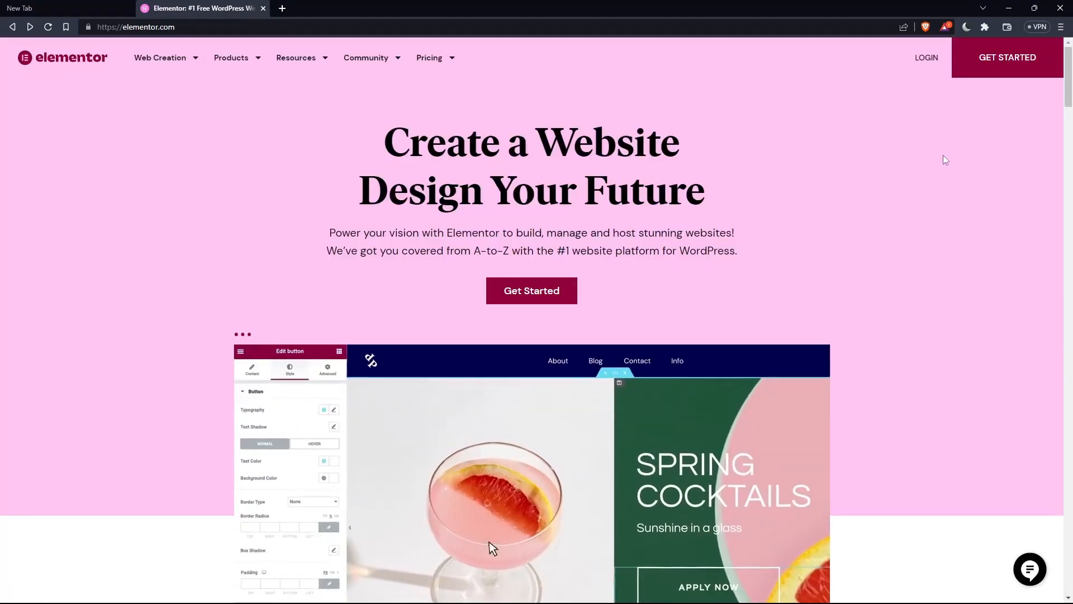
click(532, 290)
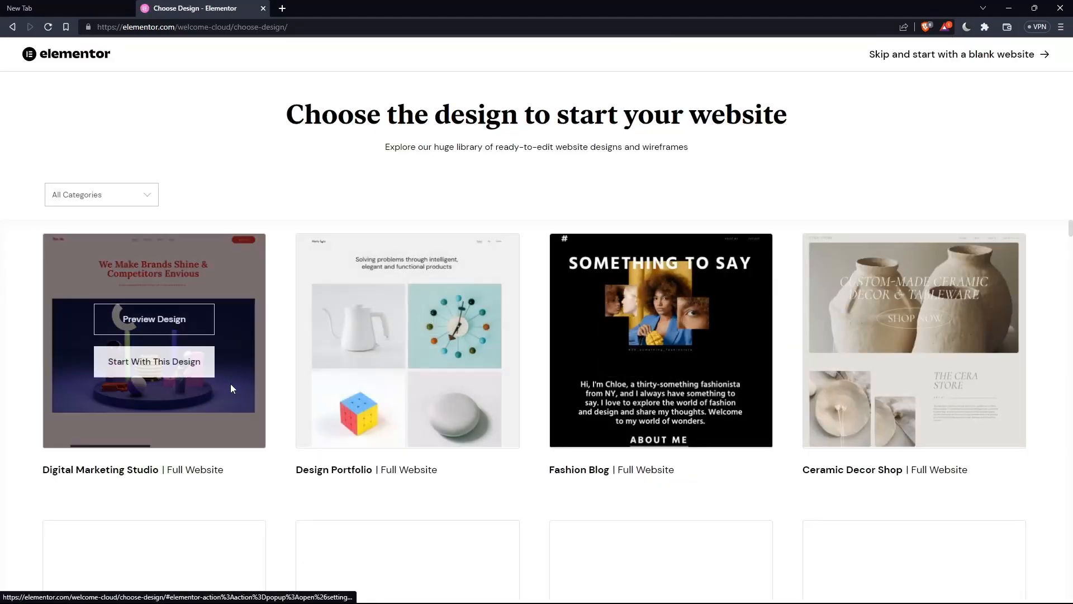
scroll(down, 3)
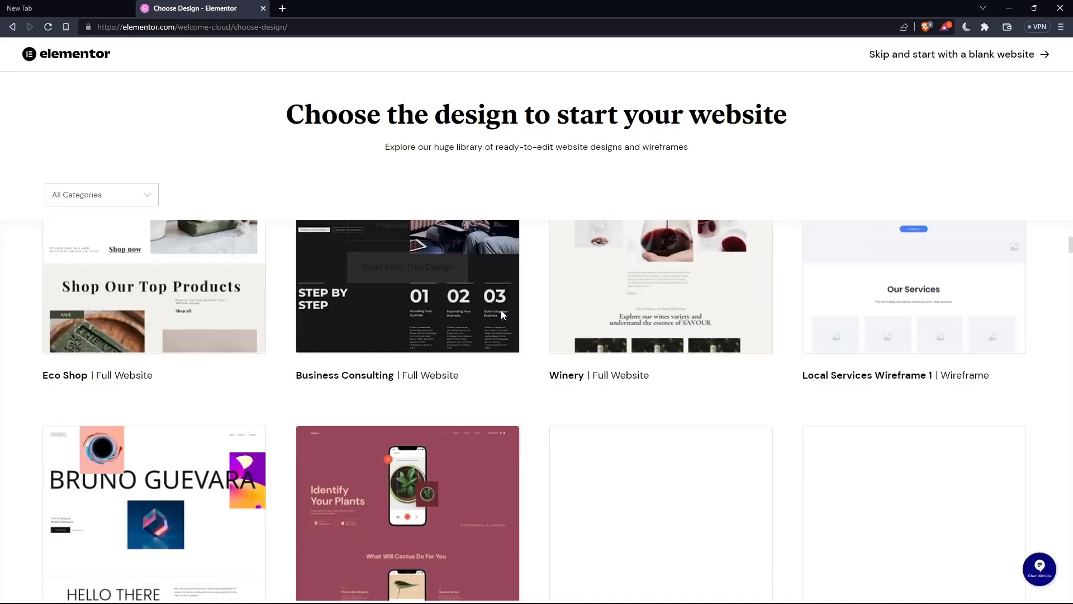
scroll(down, 3)
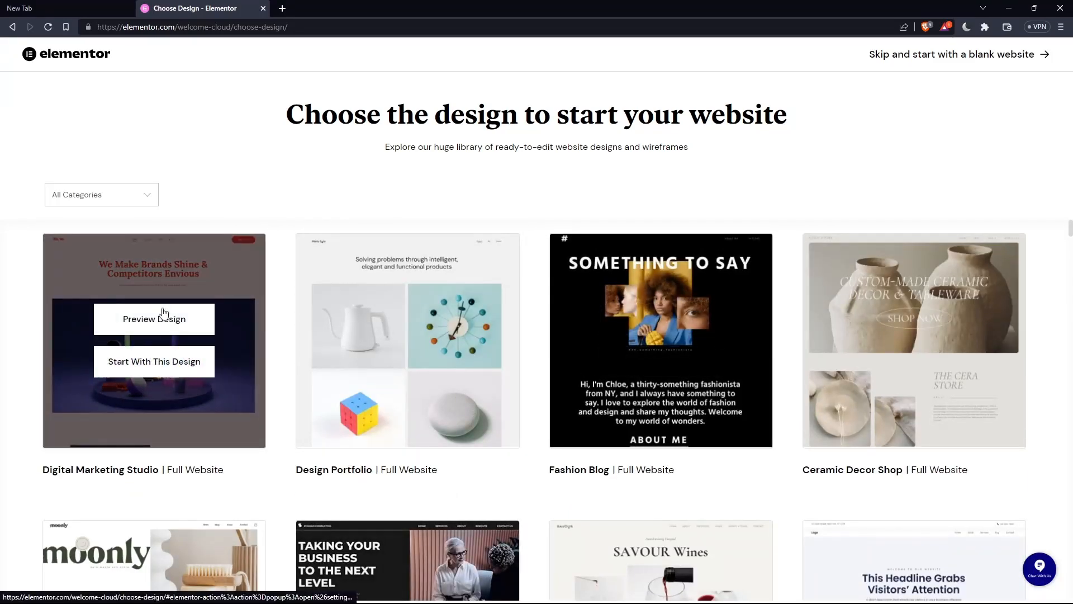
click(153, 362)
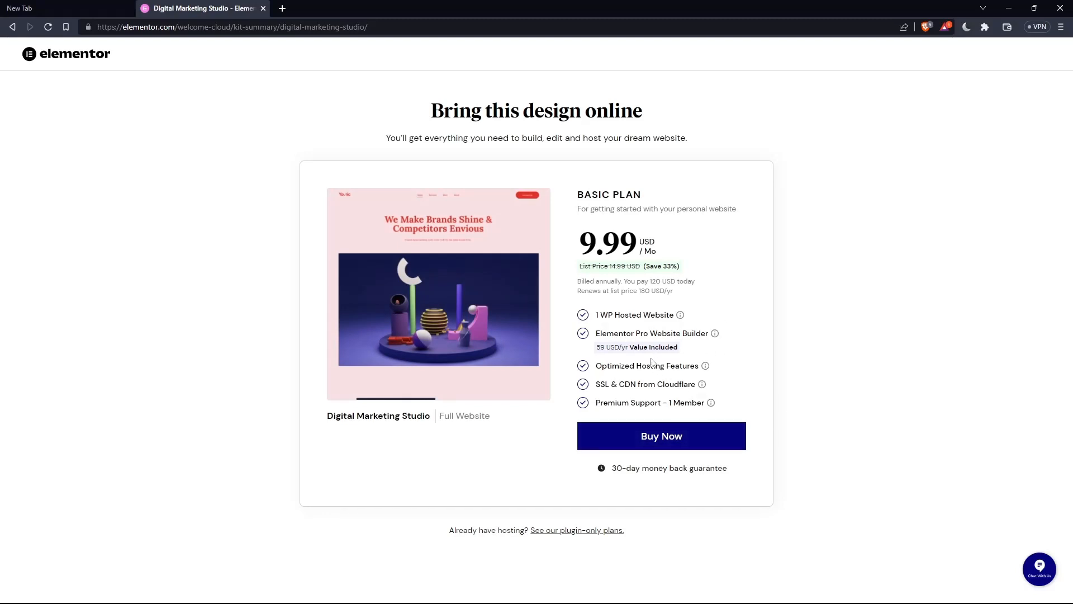
mouse_move(642, 345)
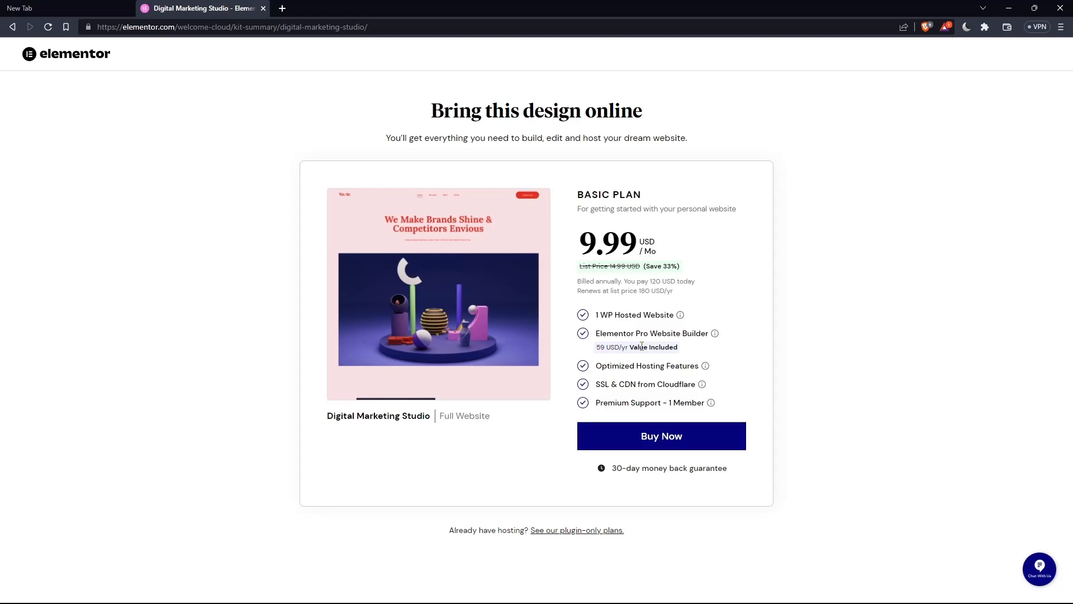
mouse_move(445, 154)
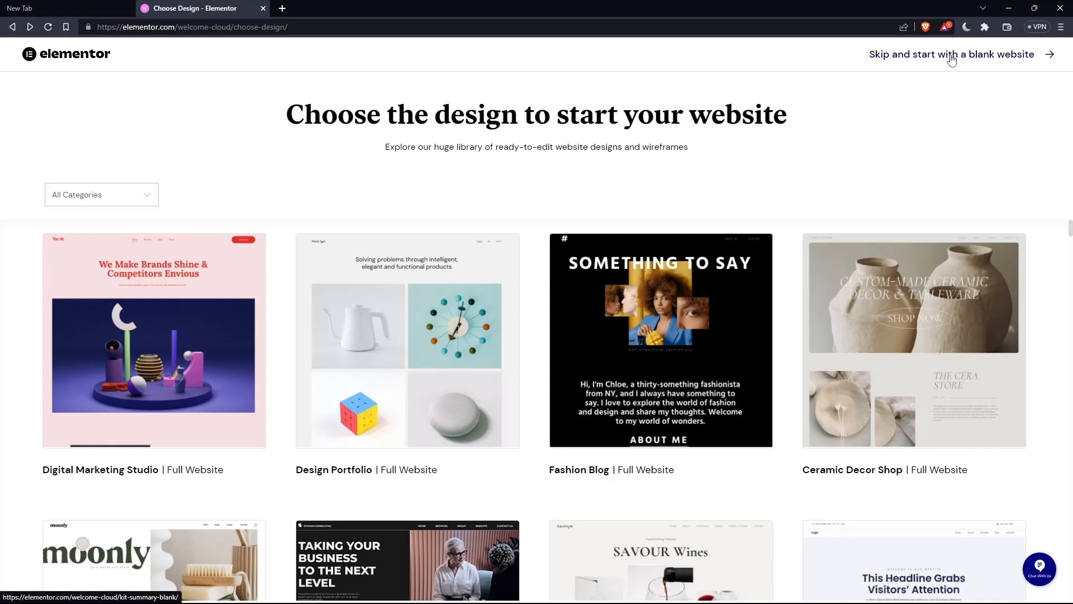
Step: Skip the designs and start with a blank website showing the 9.99 USD Basic Plan
click(952, 55)
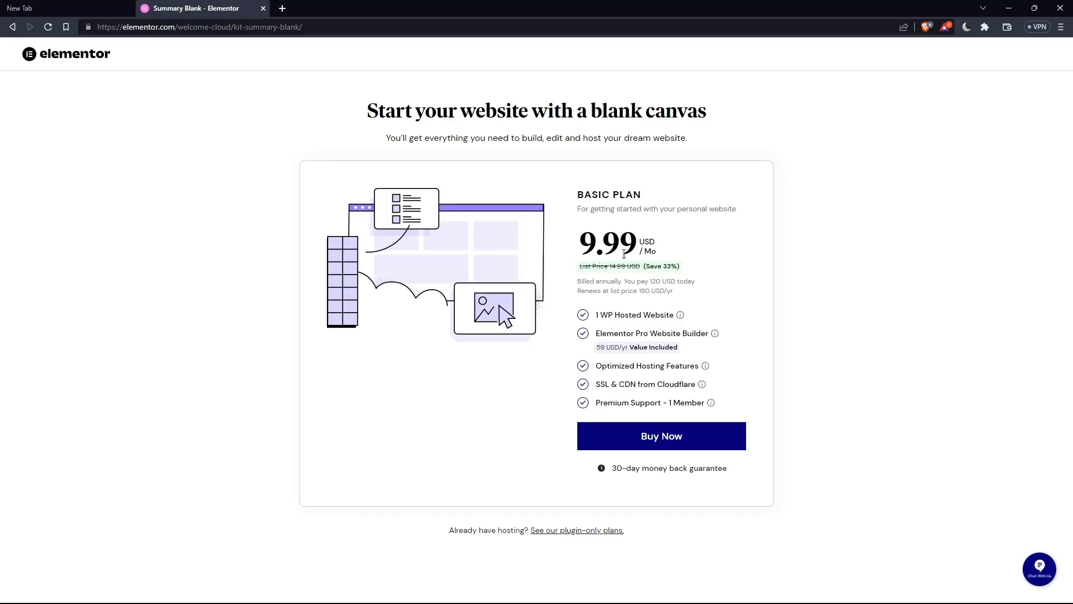
mouse_move(631, 479)
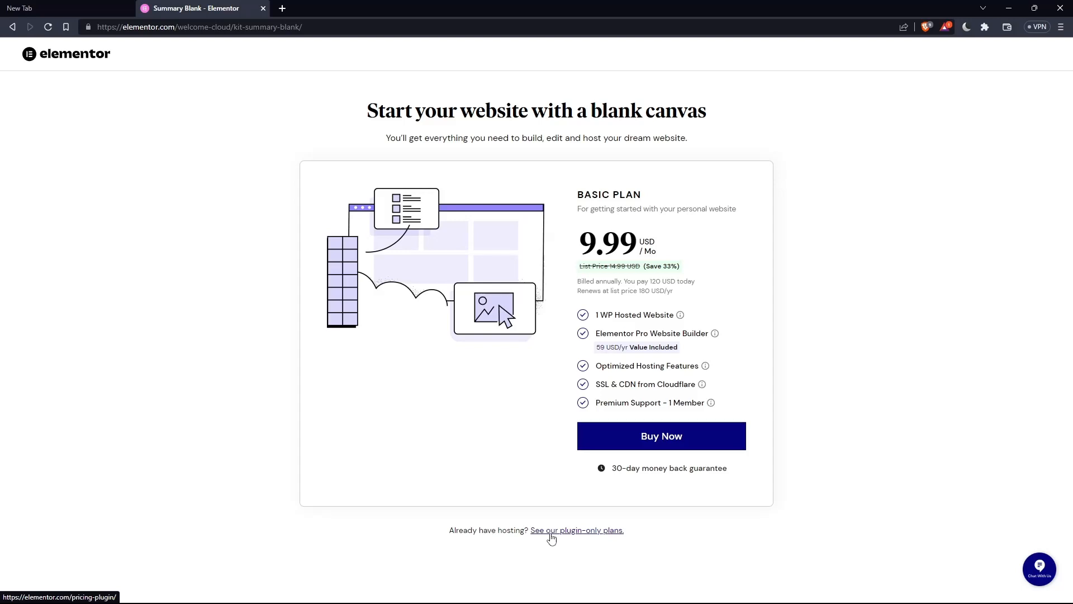
Step: Review the plugin-only pricing plans, then switch to the Elementor #8 editor
click(576, 530)
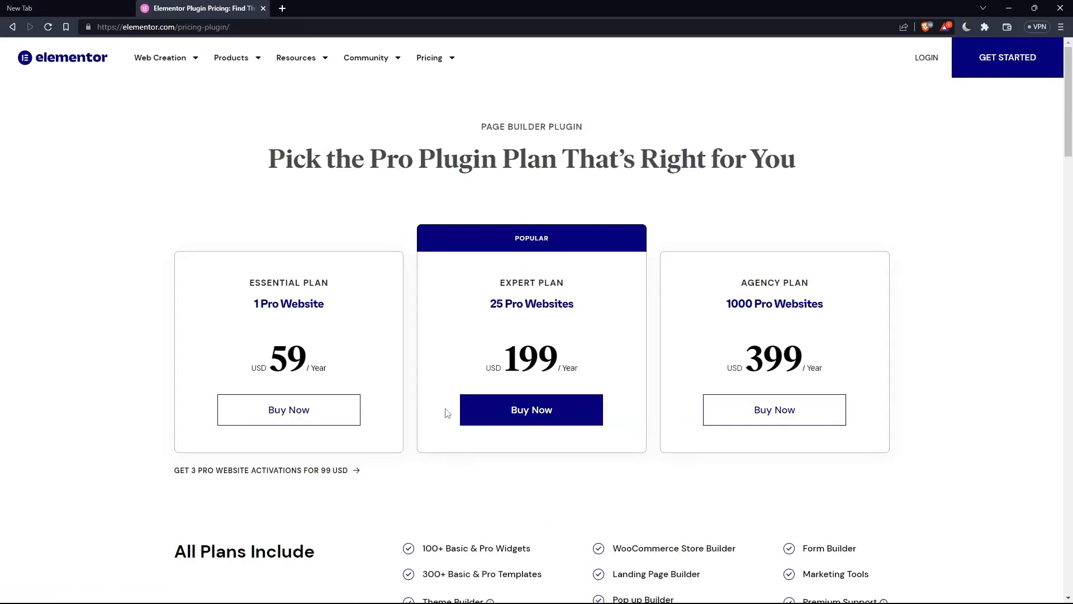
mouse_move(714, 289)
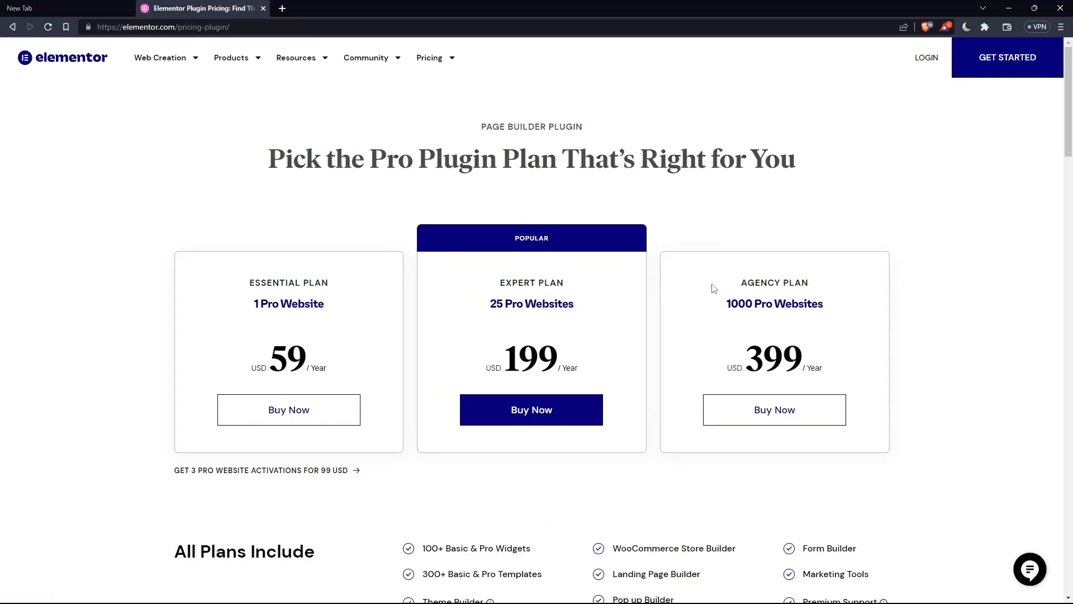
scroll(down, 3)
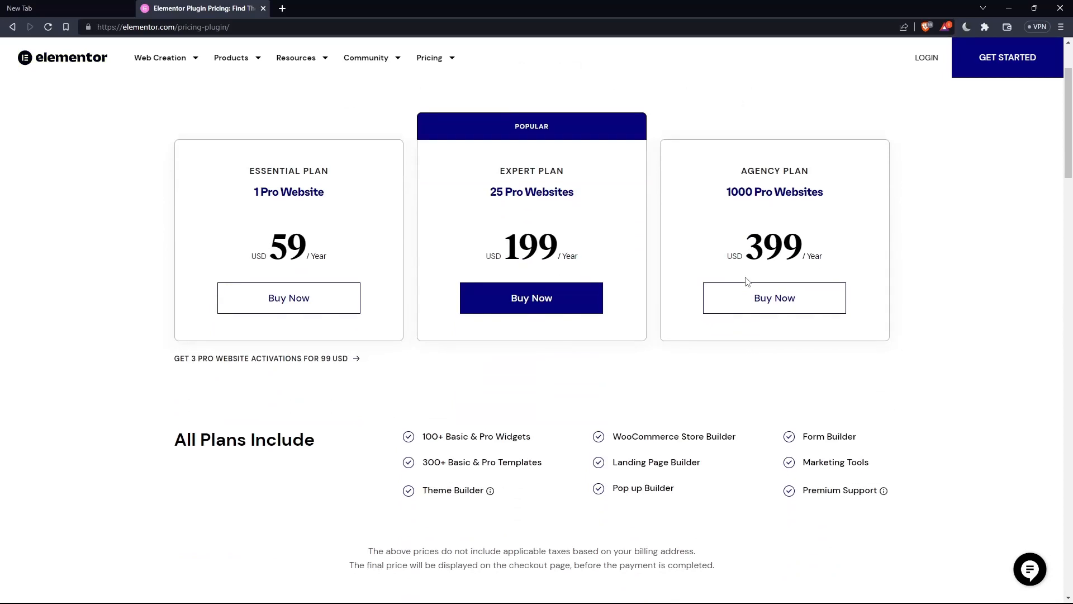
mouse_move(397, 269)
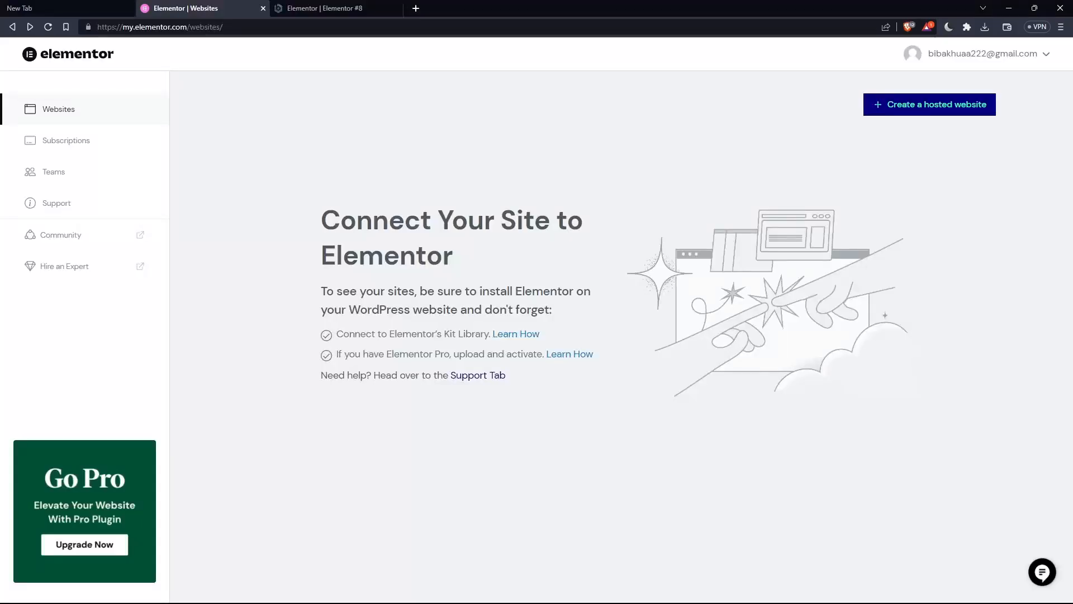
click(323, 8)
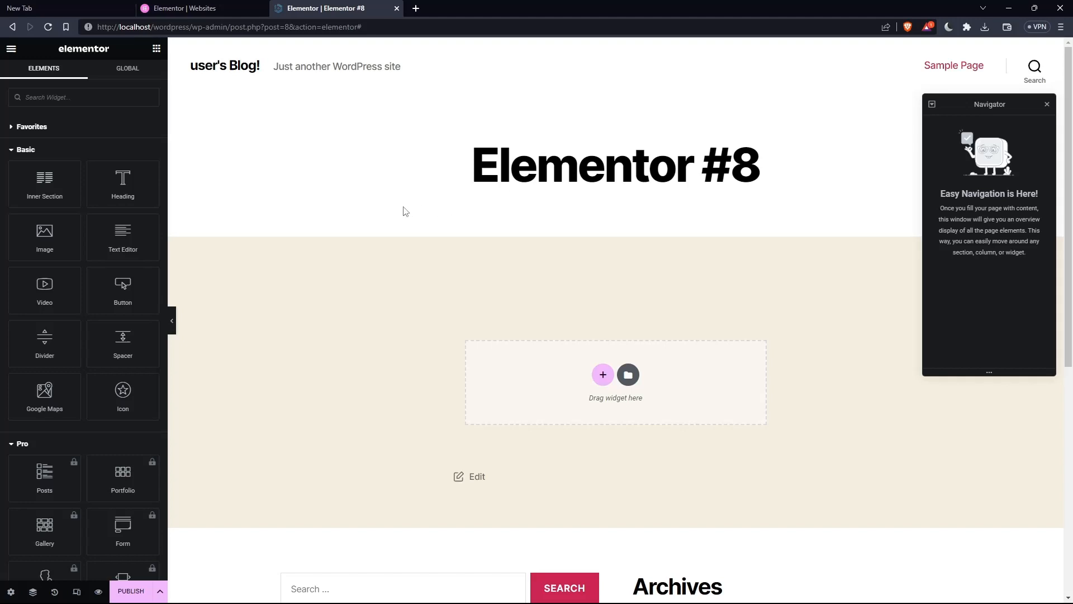
mouse_move(275, 255)
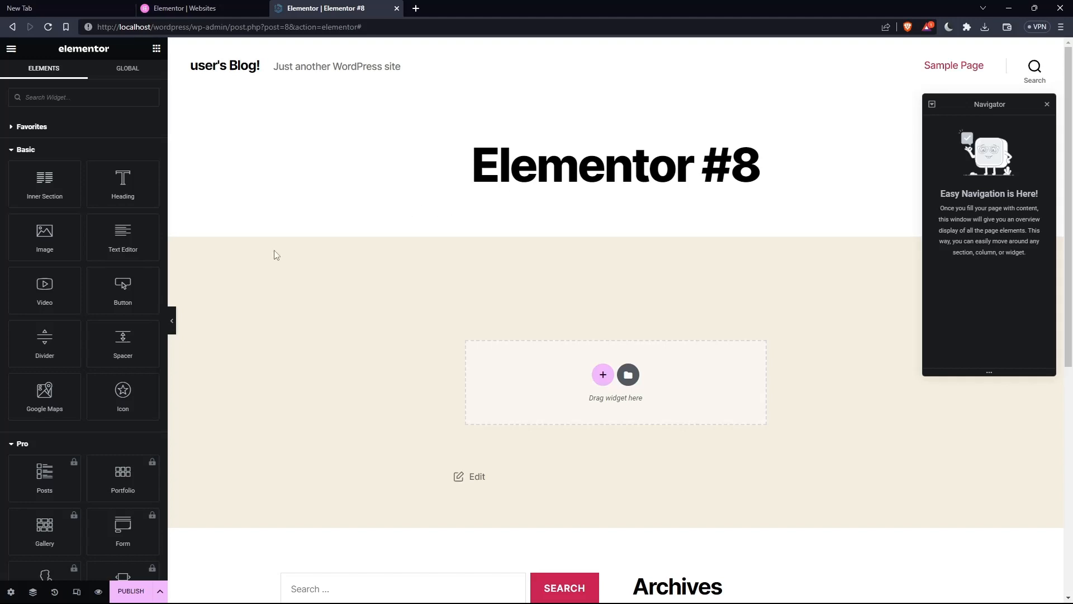
Step: Filter widgets by 'menu', view the locked Nav Menu Pro prompt and dismiss it
click(82, 97)
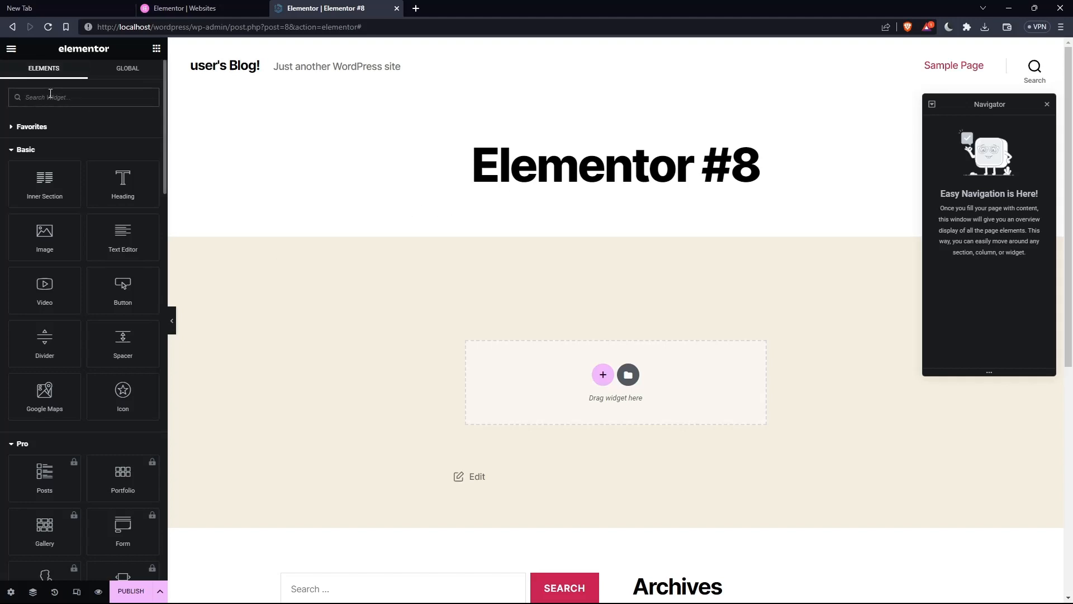
text(menu)
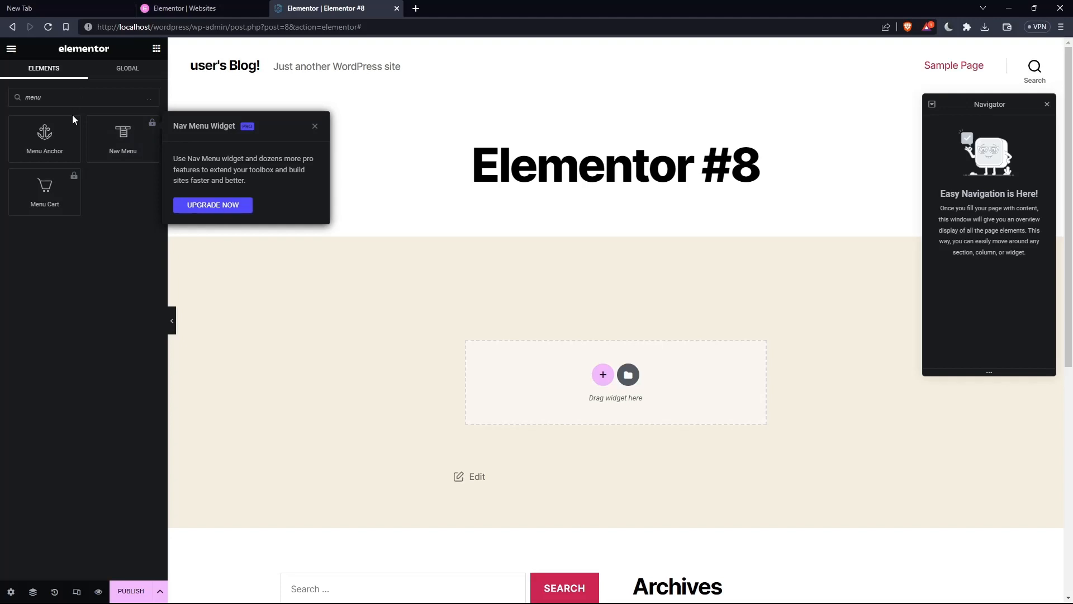
click(213, 205)
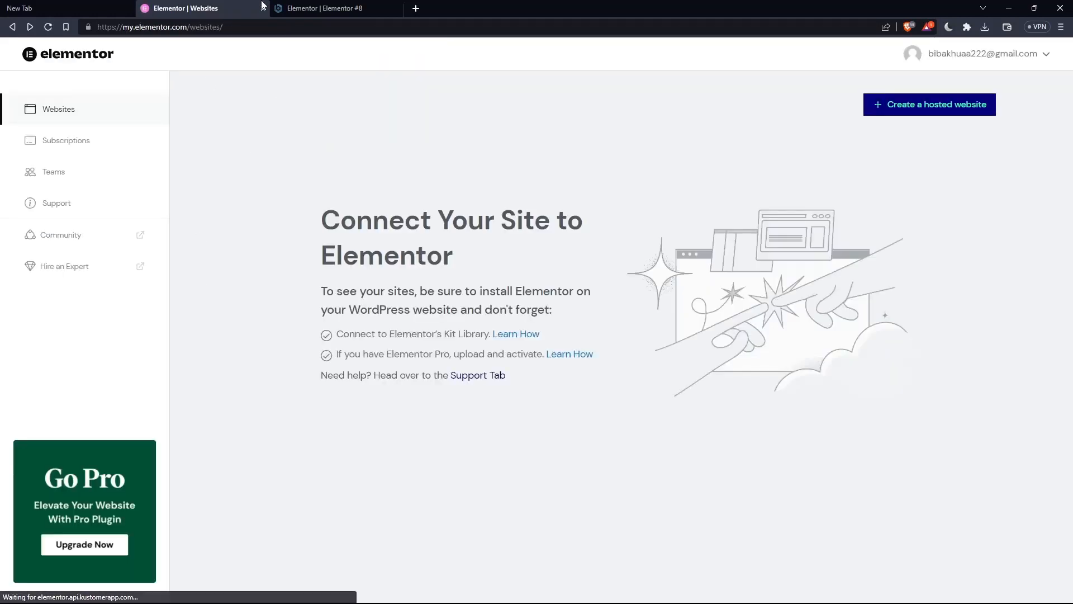
click(322, 9)
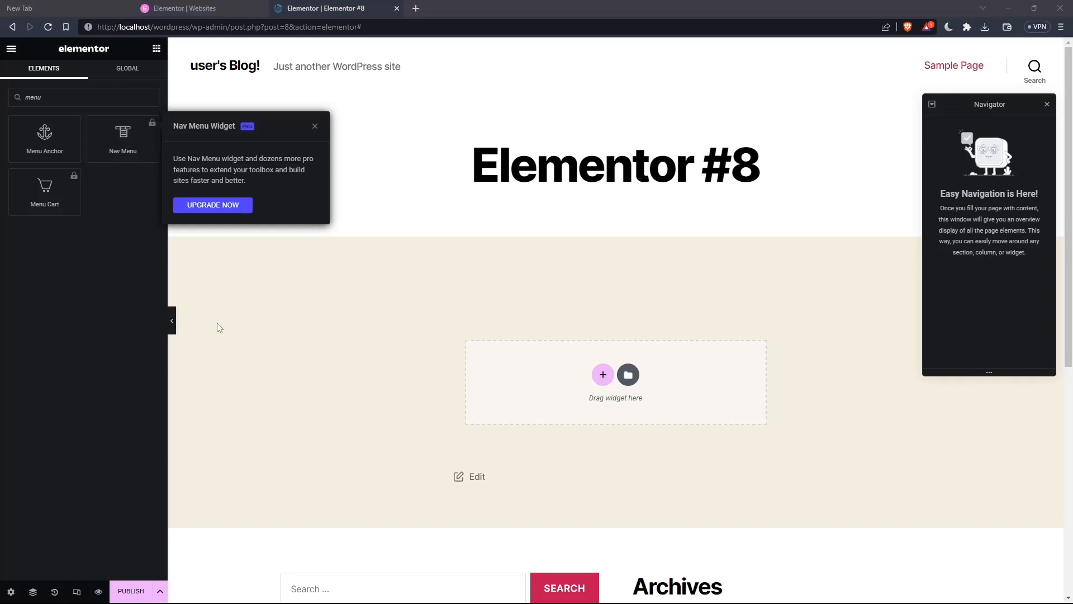
mouse_move(366, 257)
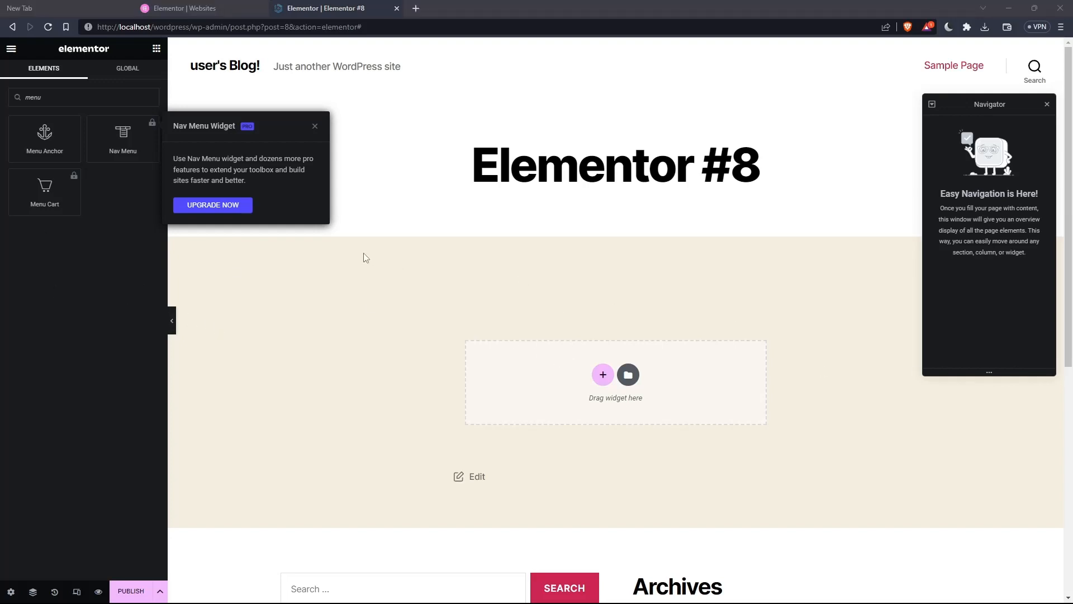
click(315, 126)
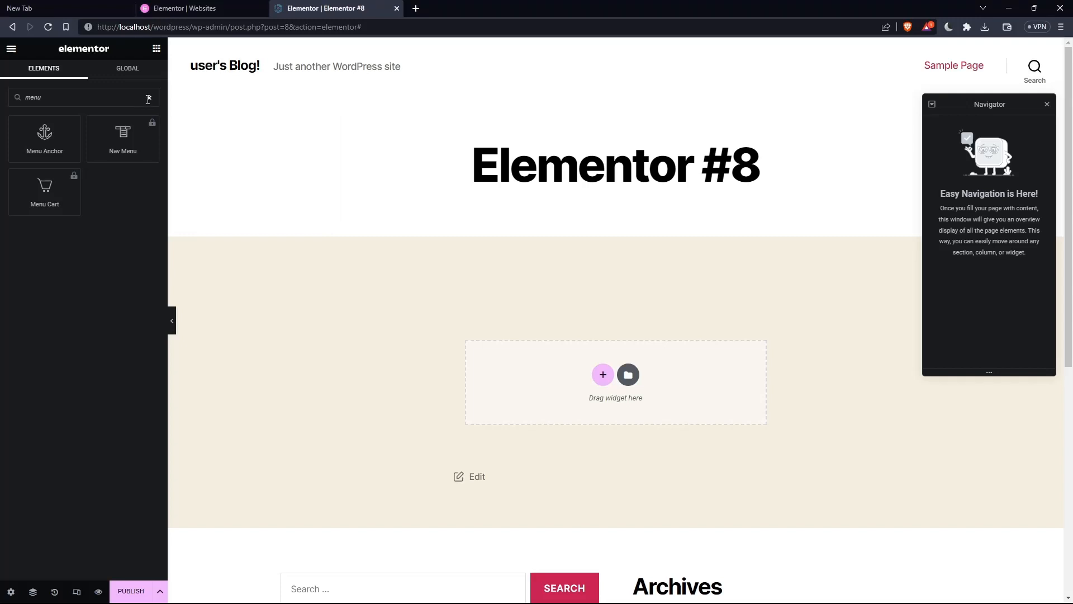